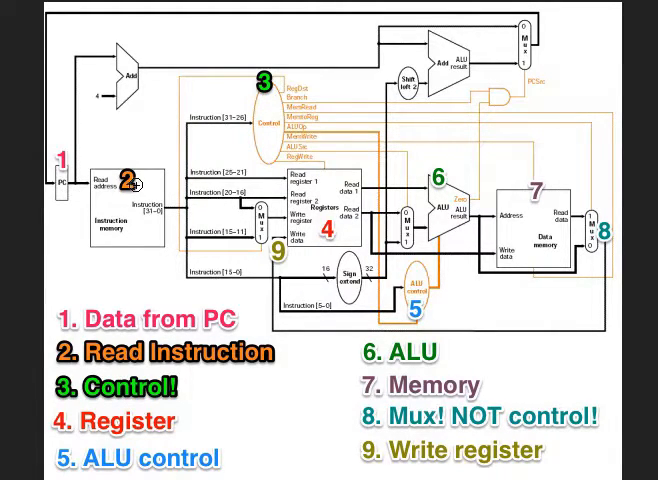
mouse_move(152, 180)
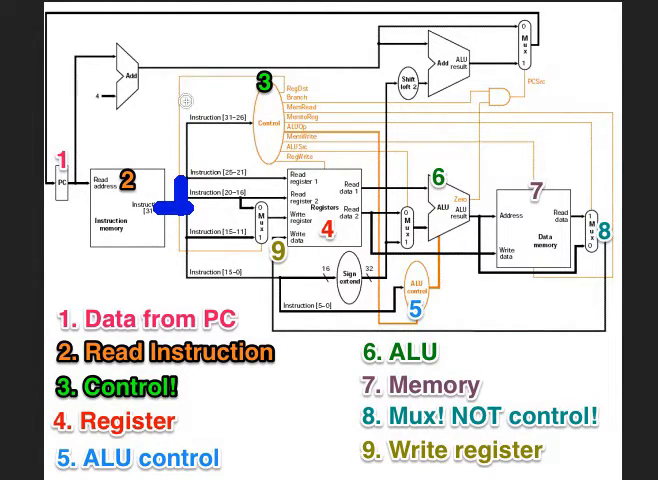
left_click_drag(176, 196, 262, 76)
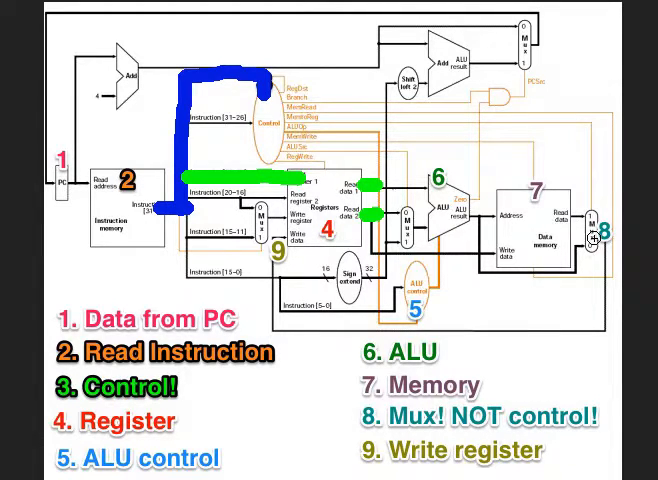
mouse_move(568, 216)
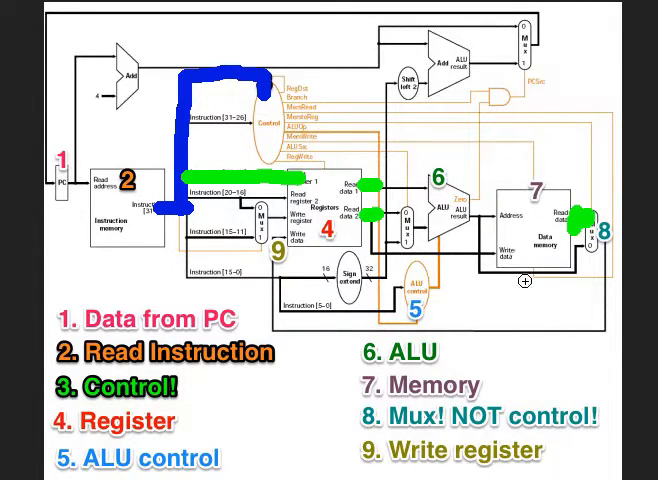
mouse_move(544, 204)
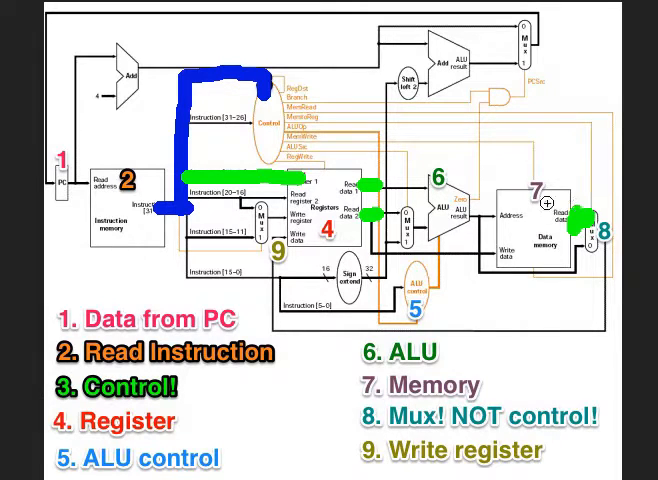
mouse_move(612, 252)
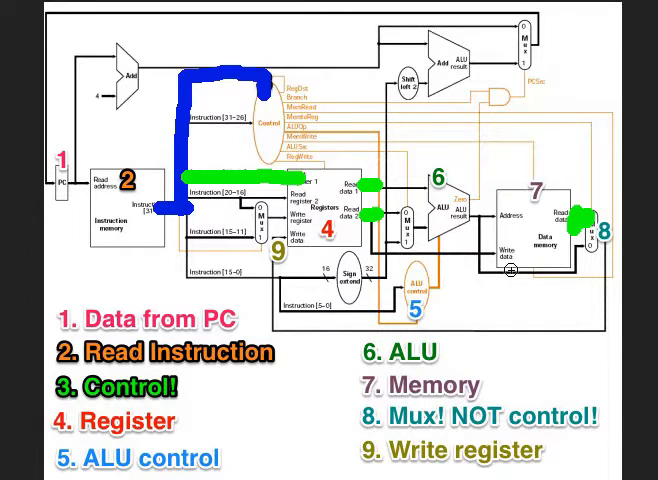
mouse_move(568, 152)
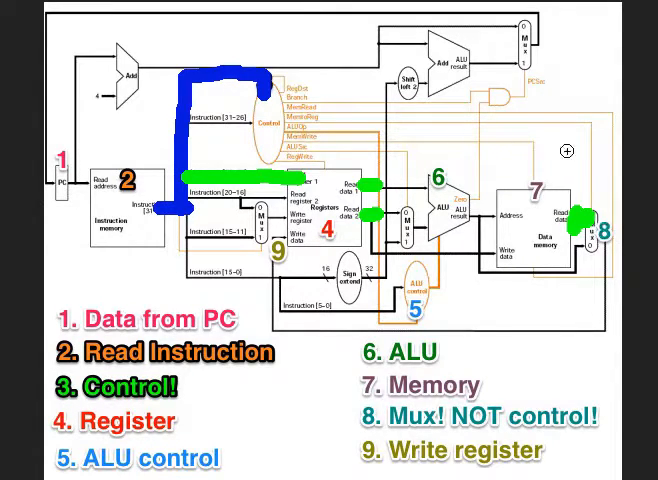
mouse_move(236, 92)
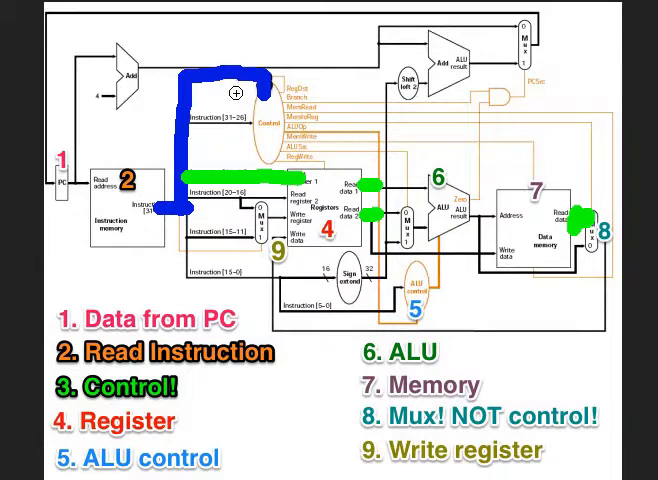
mouse_move(200, 184)
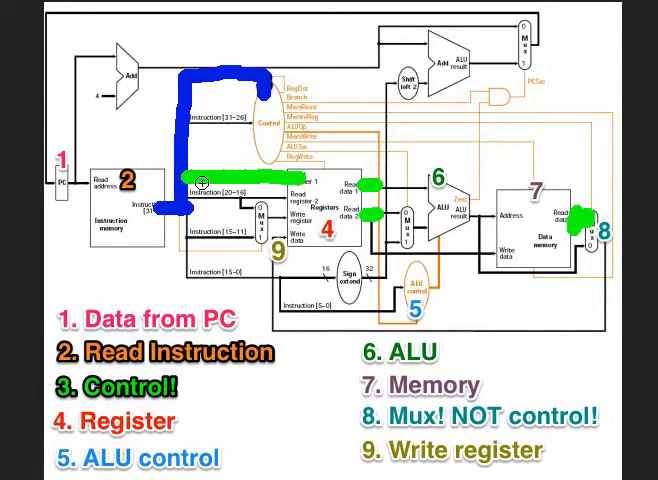